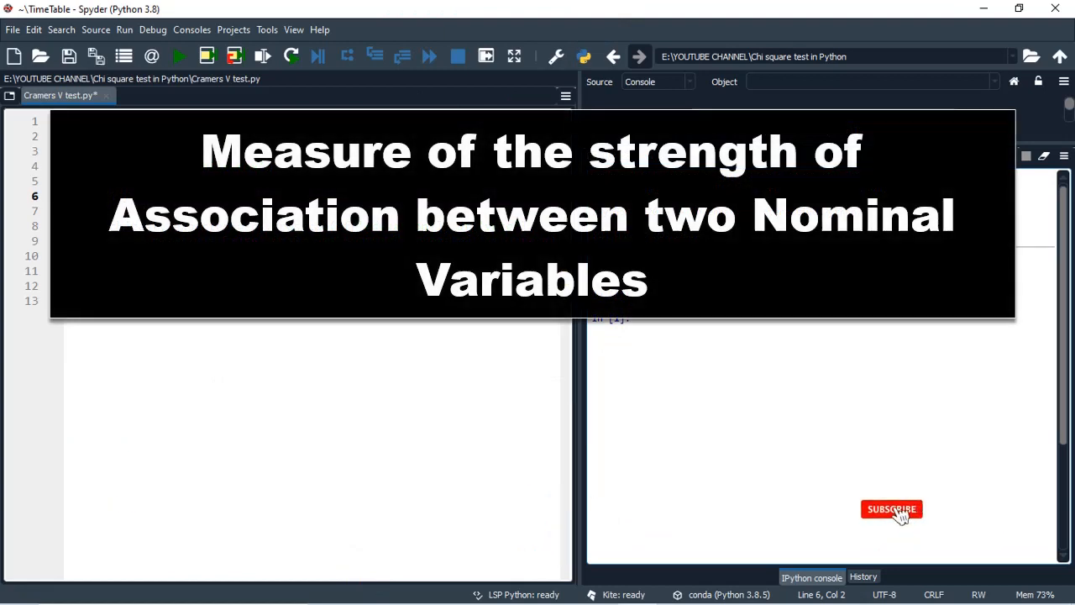
Uncomment print(df.head()) on line 6 of the script.
left_click(891, 509)
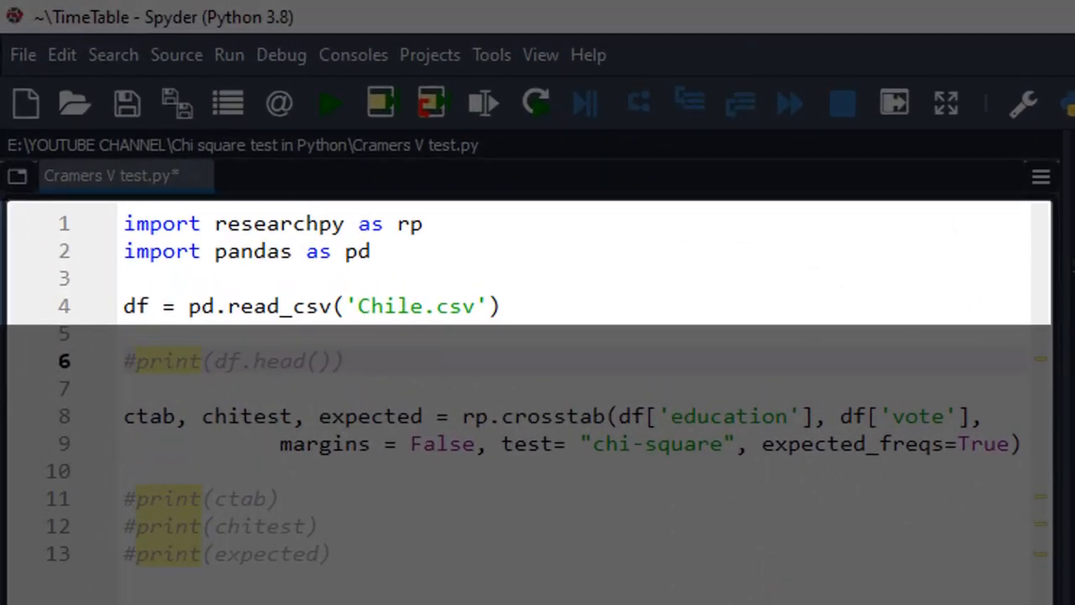
mouse_move(672, 325)
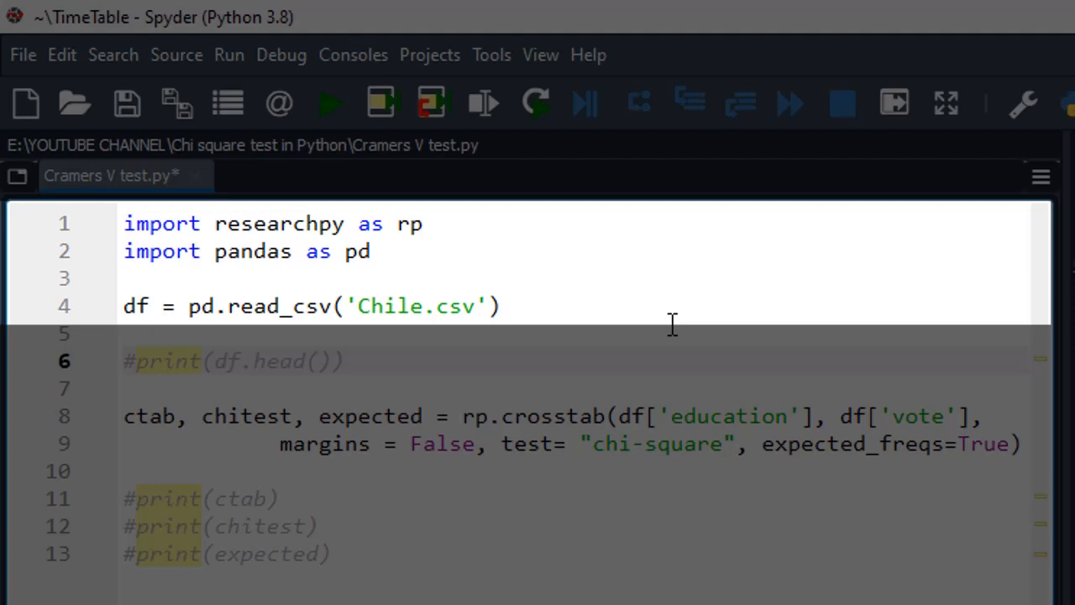
mouse_move(718, 294)
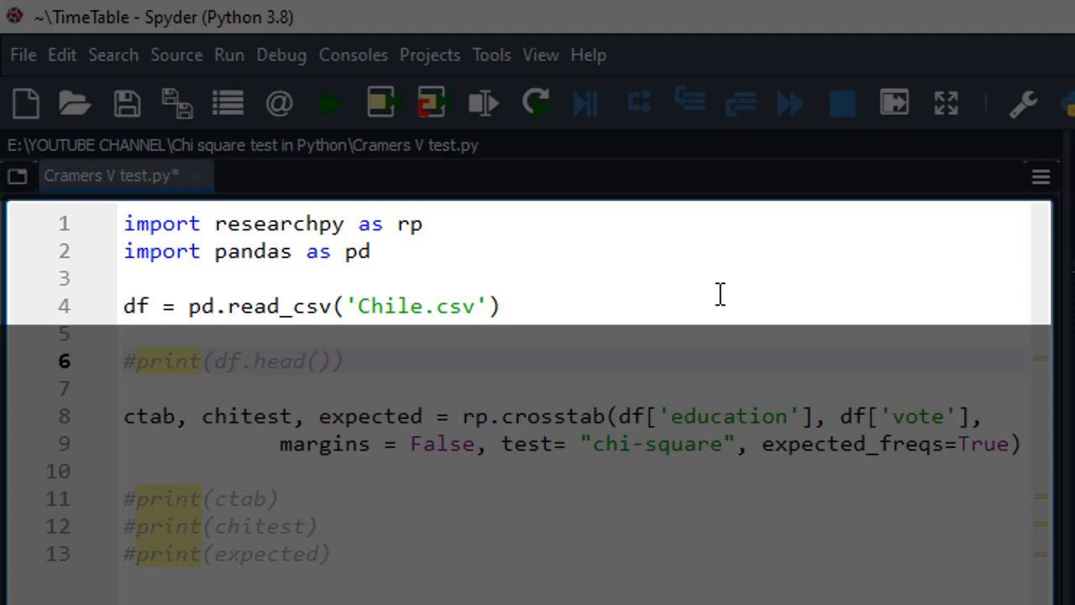
mouse_move(651, 362)
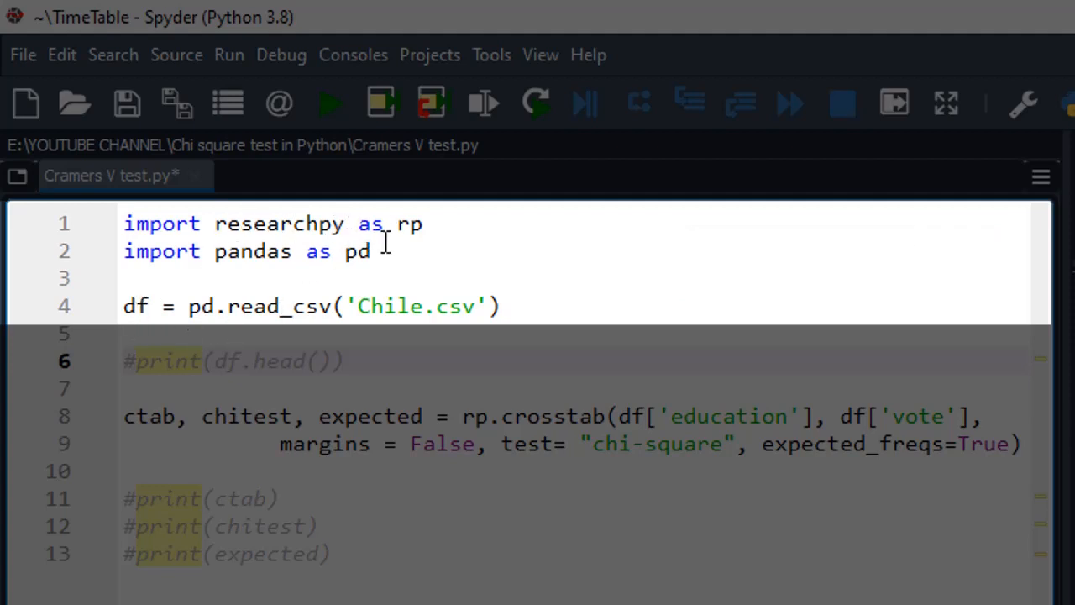
mouse_move(326, 322)
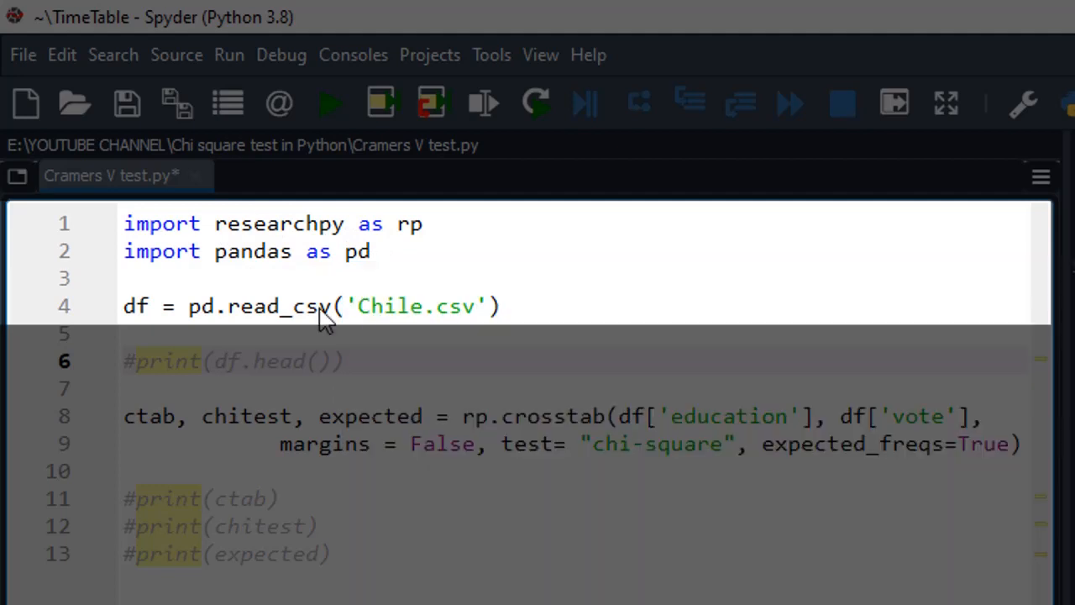
mouse_move(196, 321)
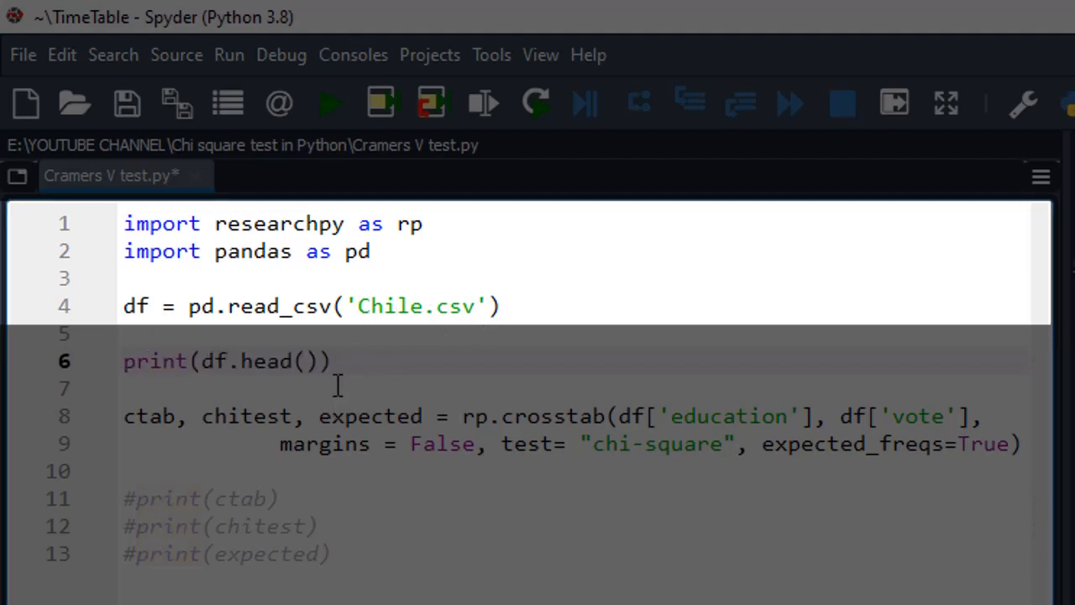
Save and run the script to show the first five rows of Chile.csv.
left_click(327, 102)
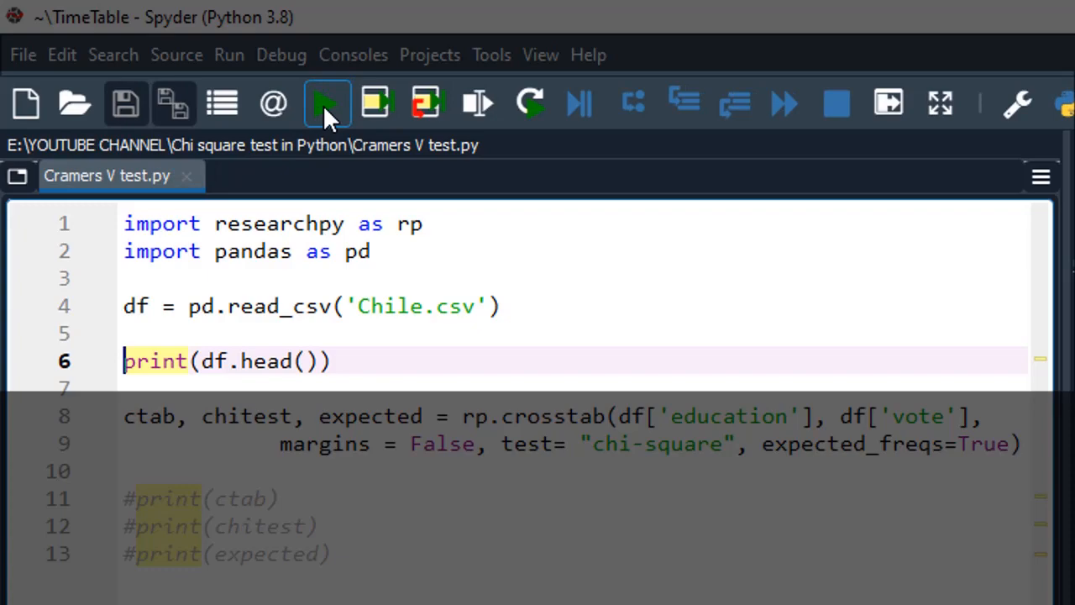
left_click(326, 102)
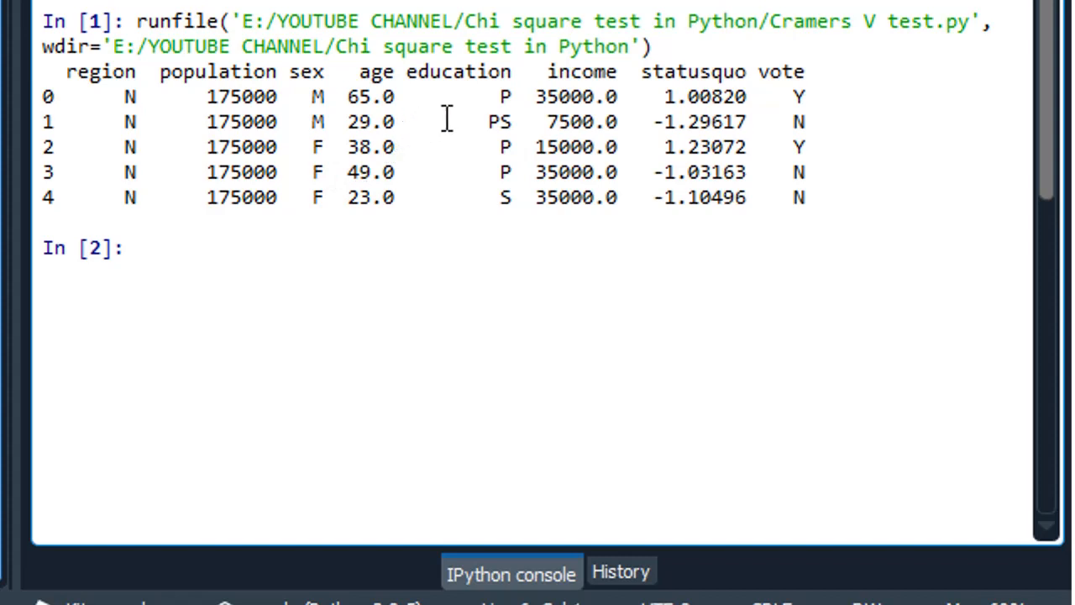
mouse_move(460, 96)
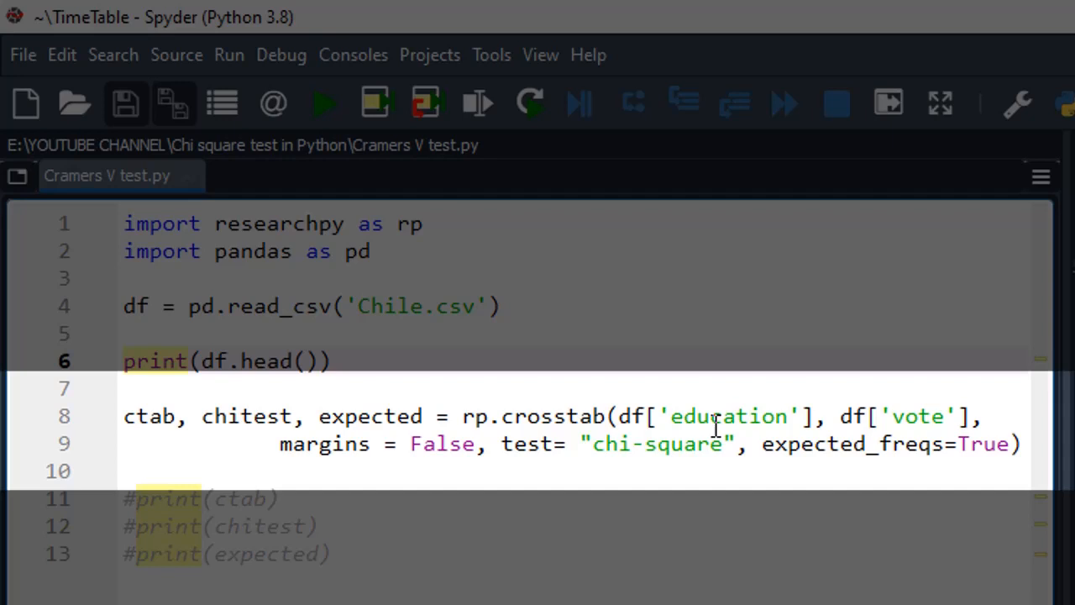
mouse_move(510, 416)
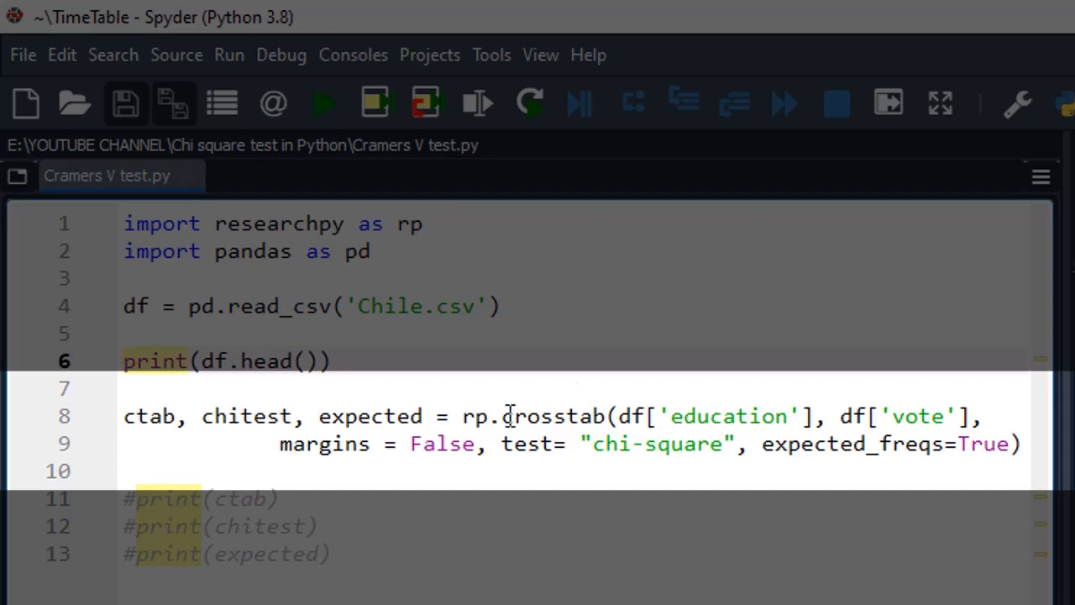
left_click(594, 470)
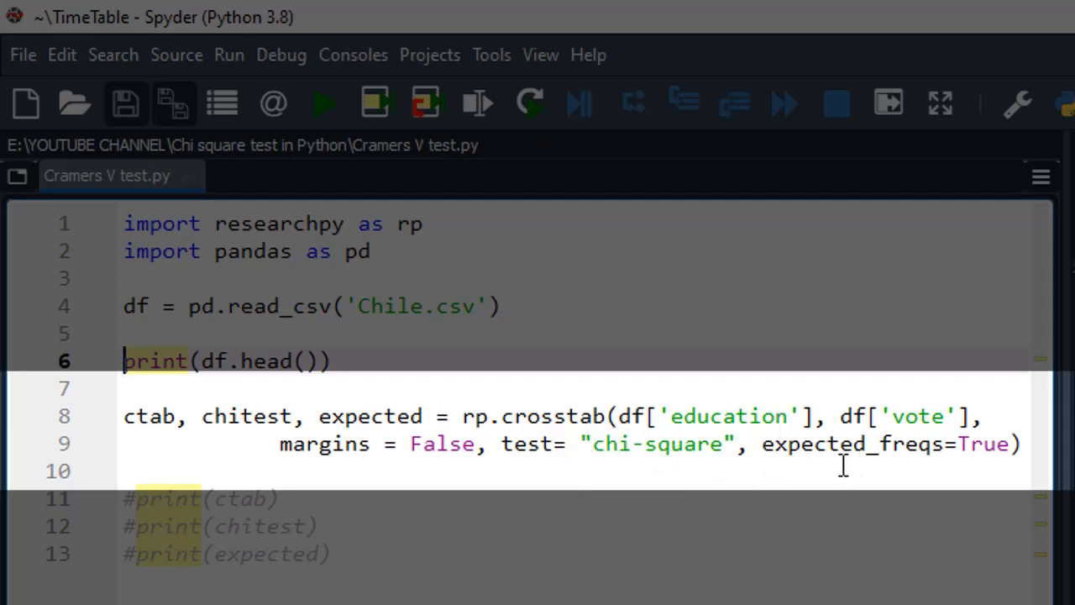
mouse_move(403, 416)
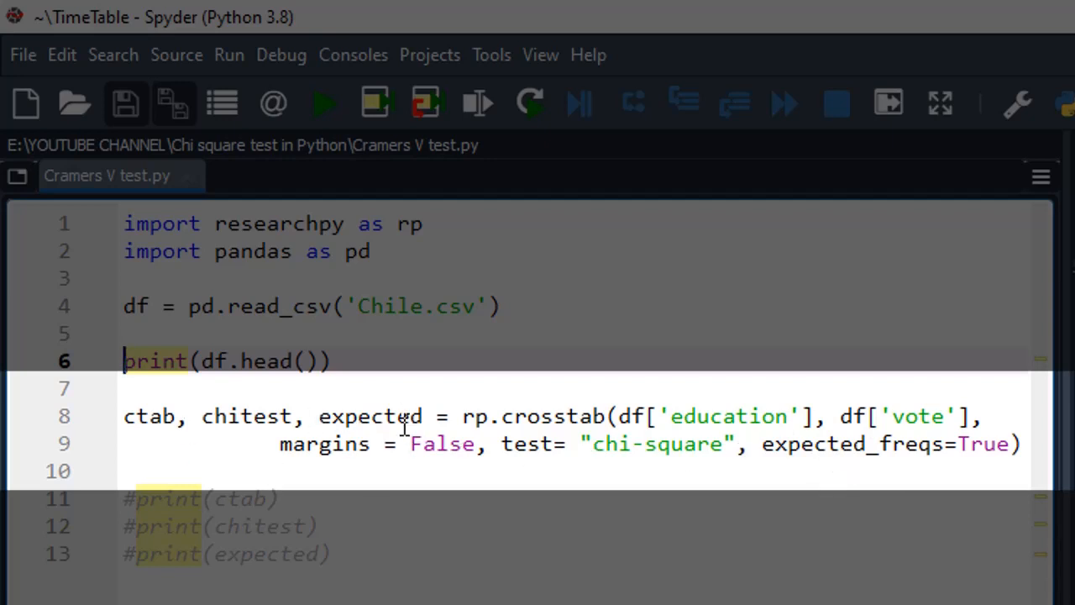
mouse_move(924, 496)
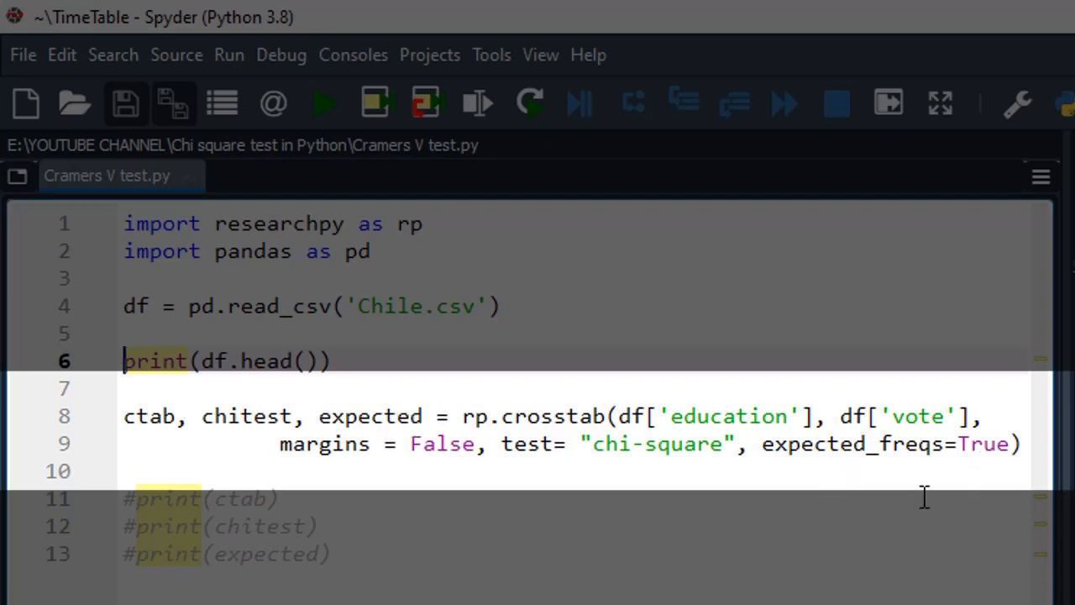
mouse_move(854, 478)
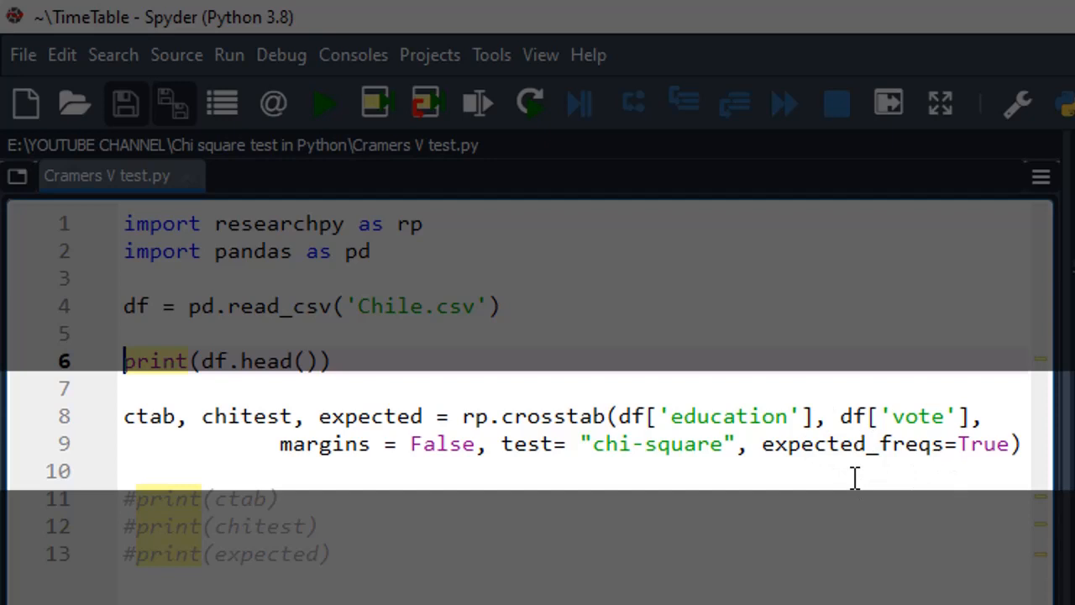
mouse_move(993, 454)
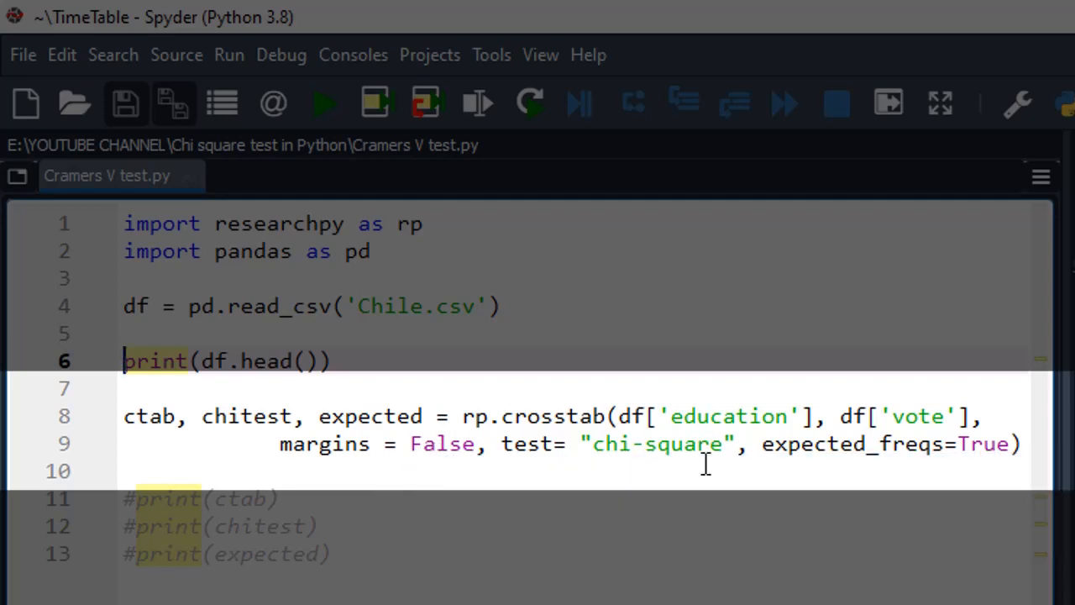
mouse_move(756, 416)
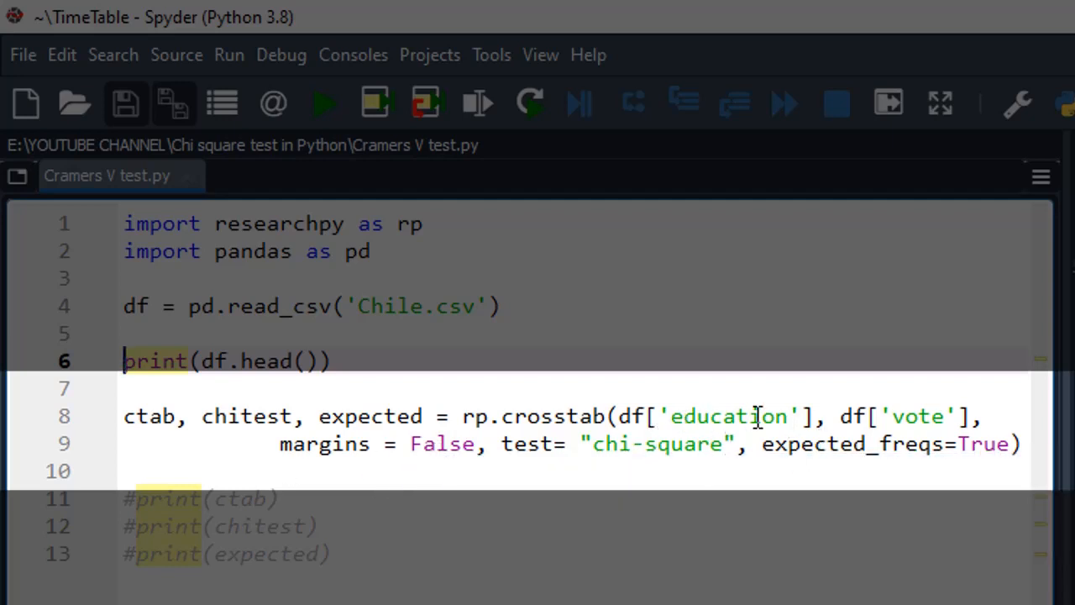
mouse_move(547, 427)
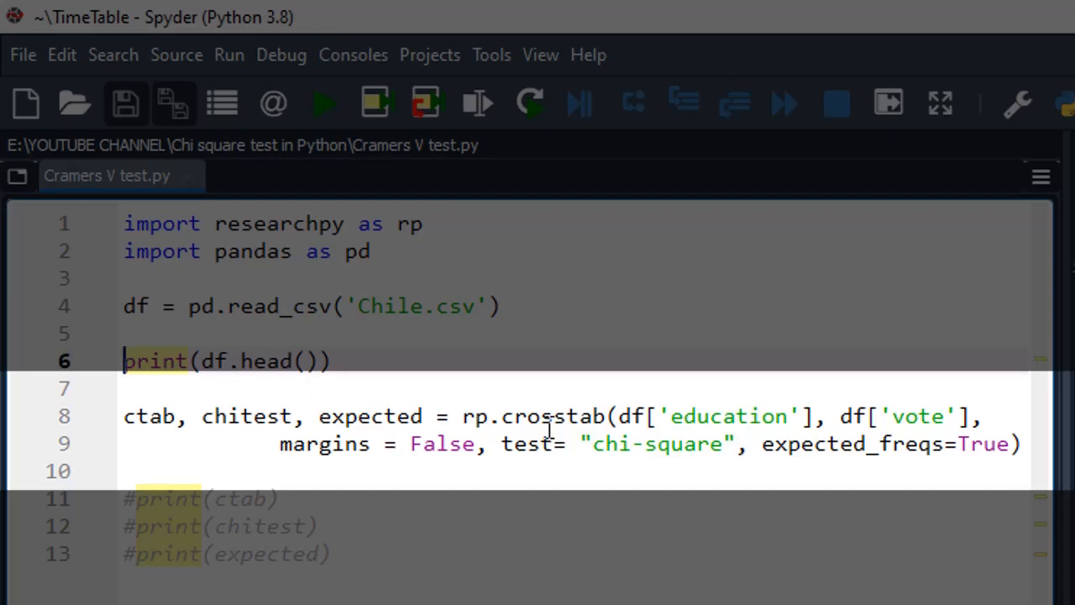
mouse_move(550, 433)
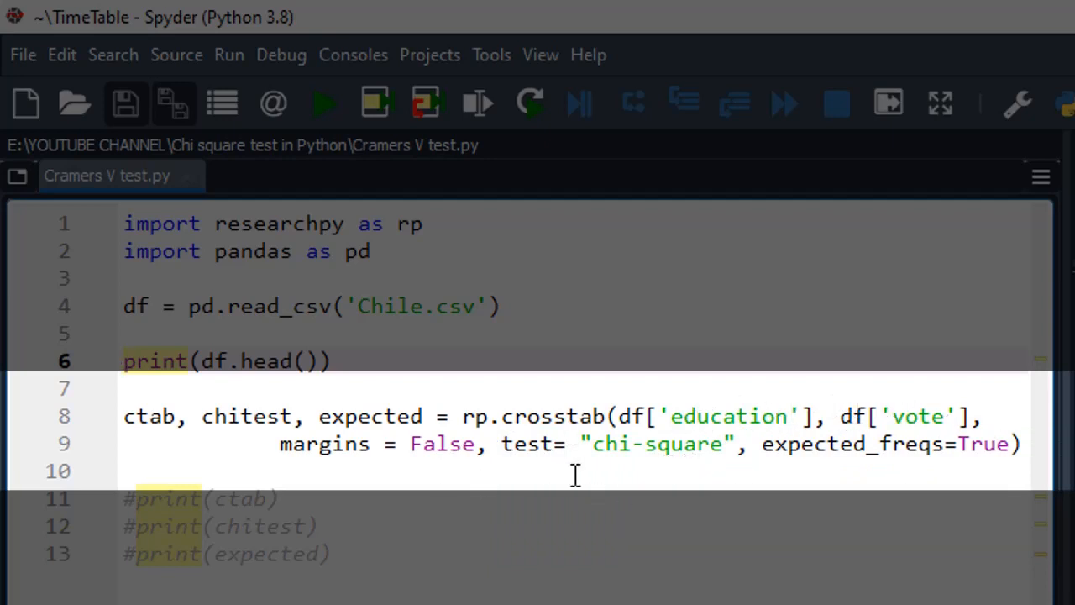
mouse_move(788, 479)
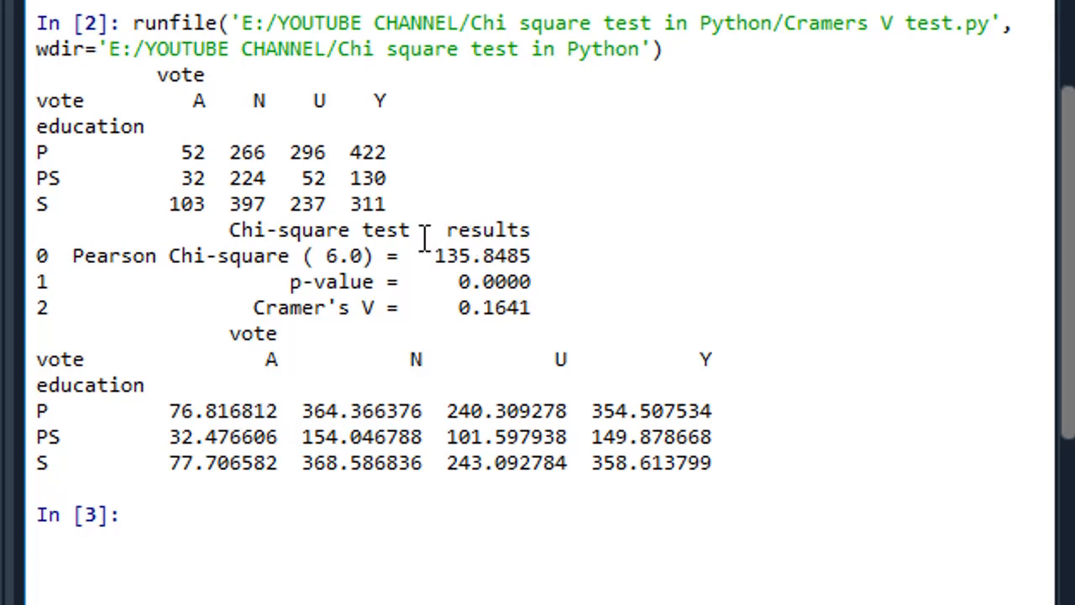
mouse_move(450, 336)
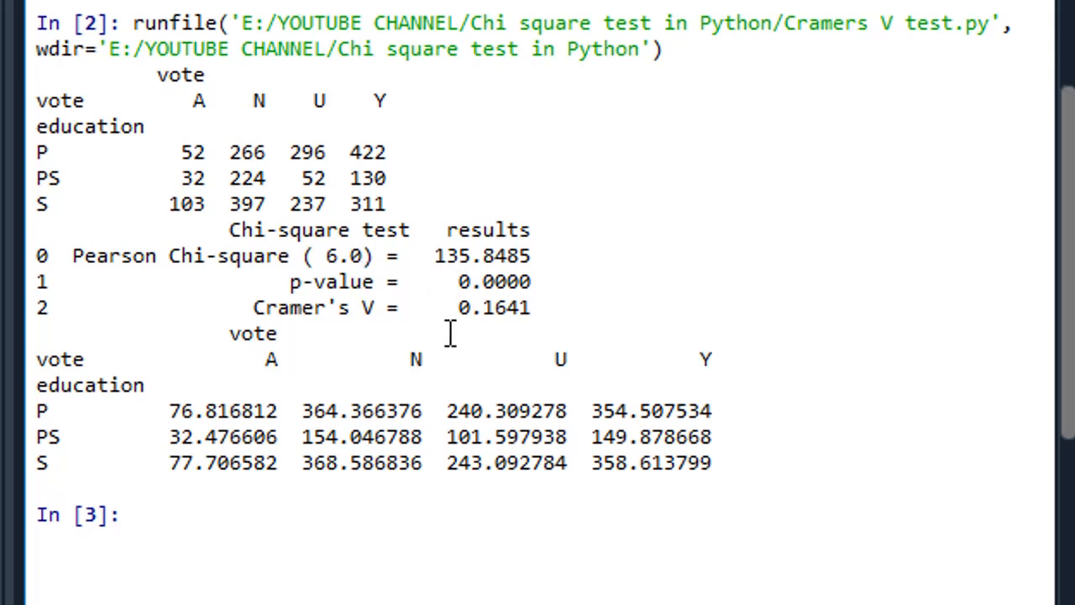
mouse_move(380, 284)
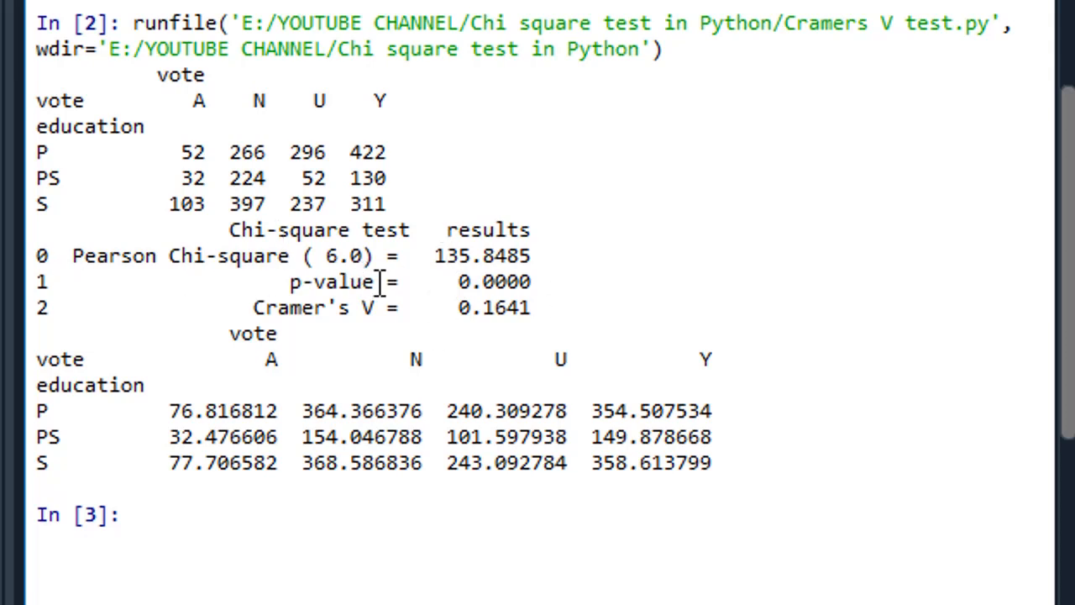
mouse_move(504, 262)
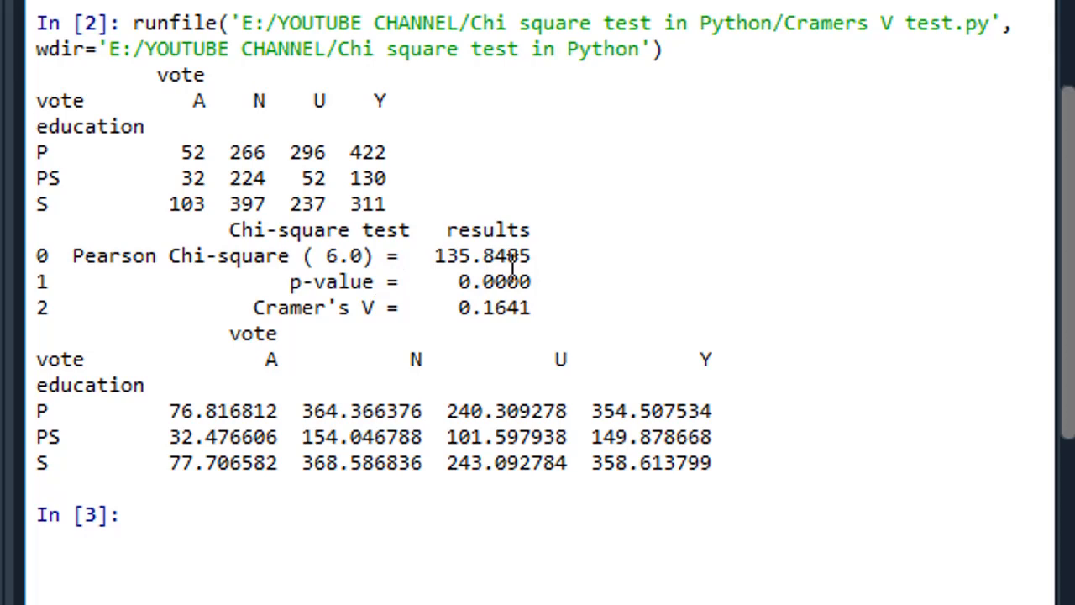
mouse_move(359, 282)
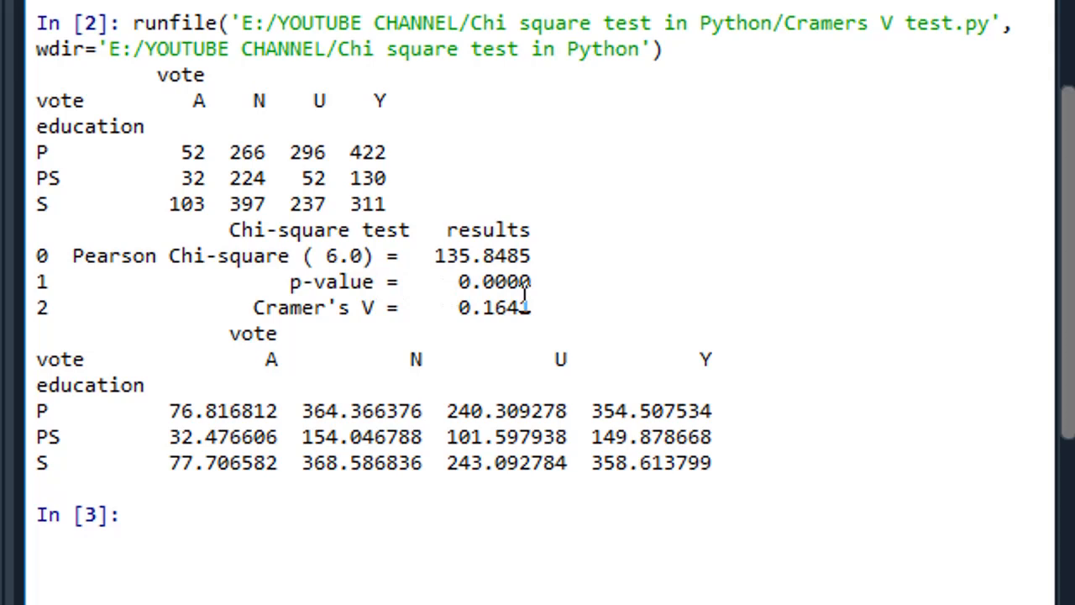
mouse_move(121, 252)
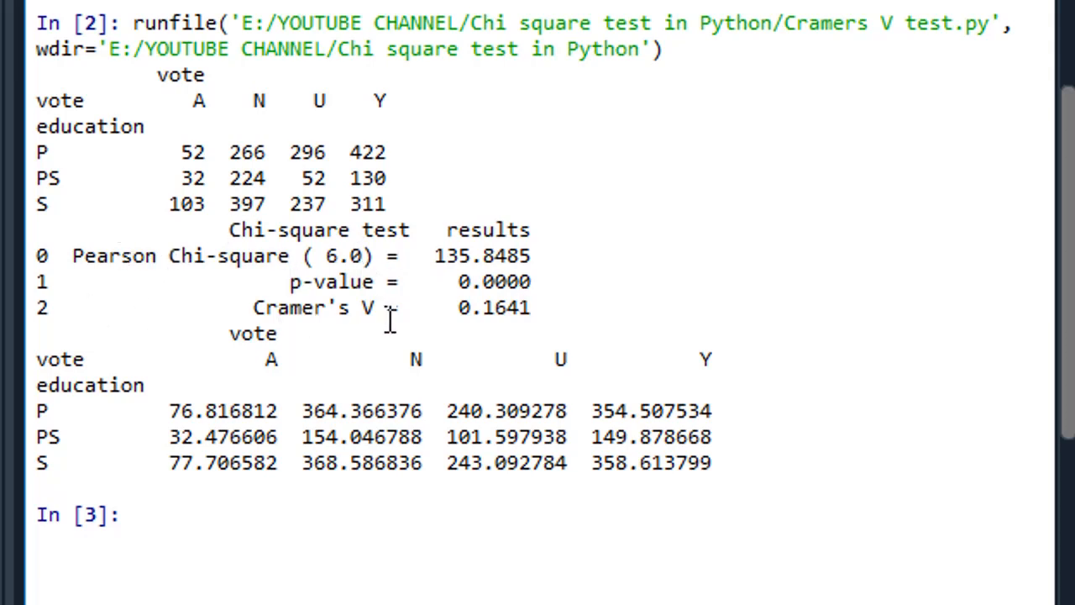
mouse_move(571, 318)
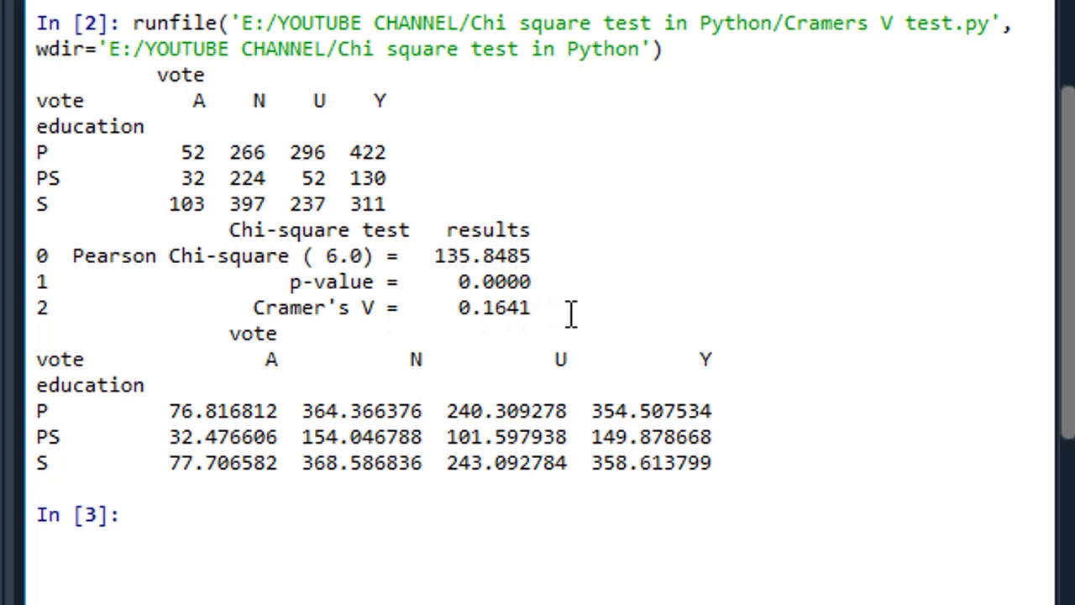